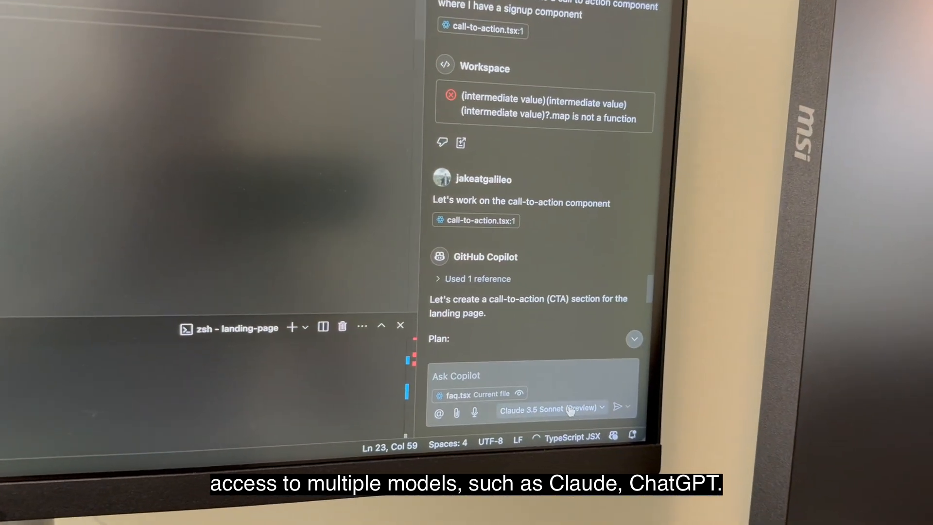
Step: Create call-to-action.tsx and send Copilot a request to build the call-to-action component
{"action": "left_click", "coordinate": [548, 408]}
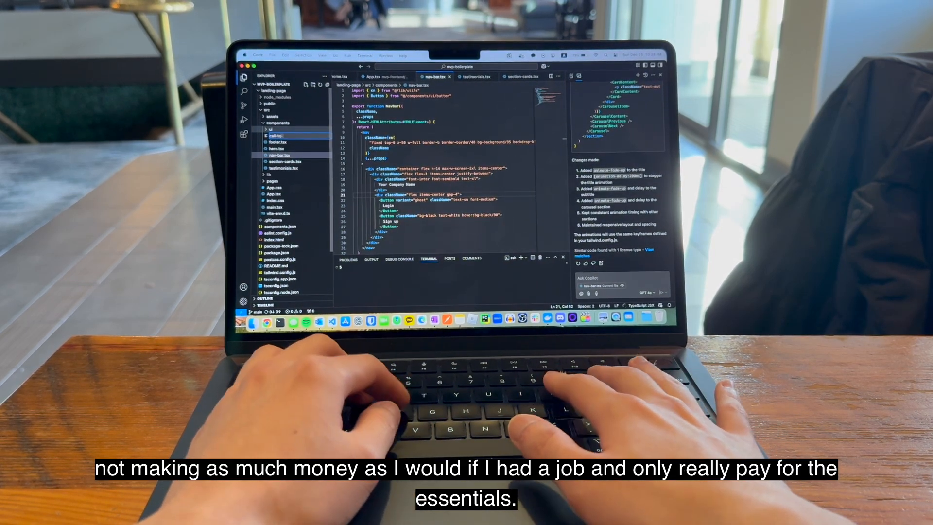
{"action": "type", "text": "action.tsx"}
{"action": "left_click", "coordinate": [620, 284]}
{"action": "type", "text": "Let's create a call to action component for my land"}
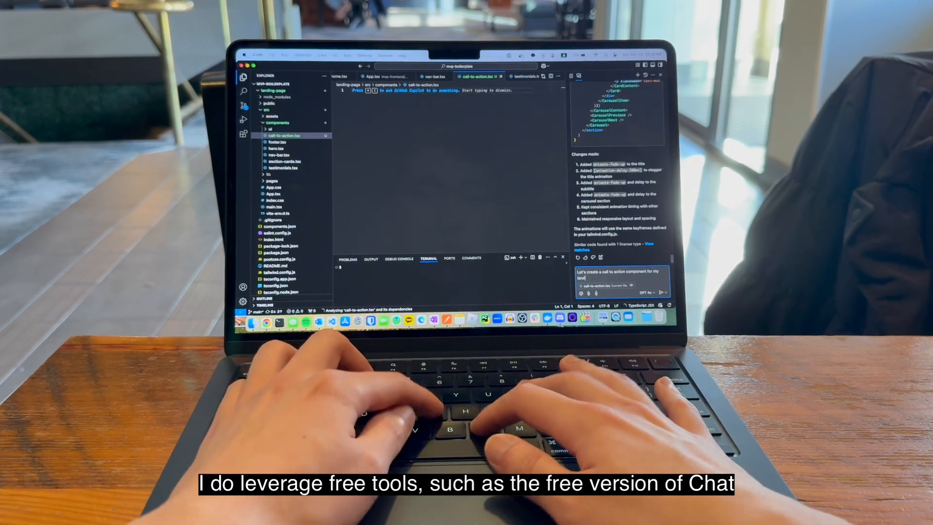
{"action": "left_click", "coordinate": [275, 141]}
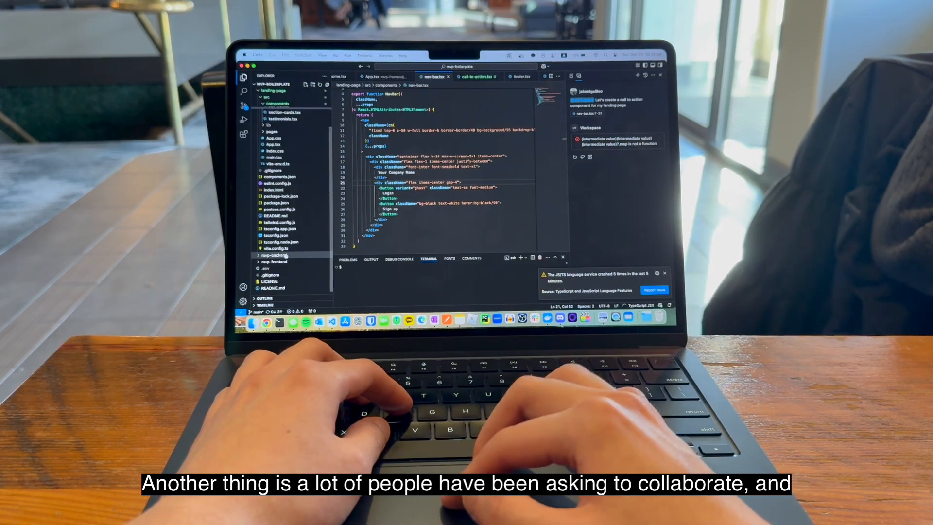
Step: Open README.md and type '##' in its Structure section
{"action": "left_click", "coordinate": [272, 212]}
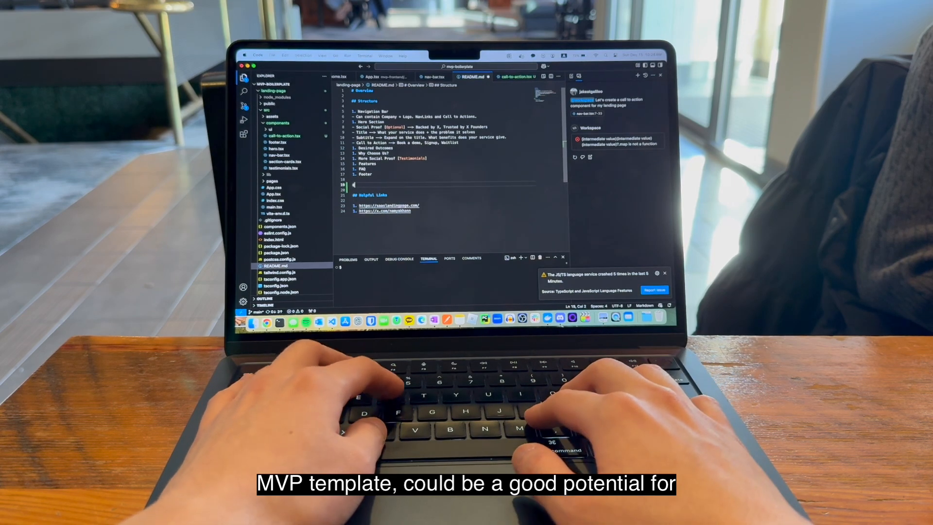
{"action": "type", "text": "##"}
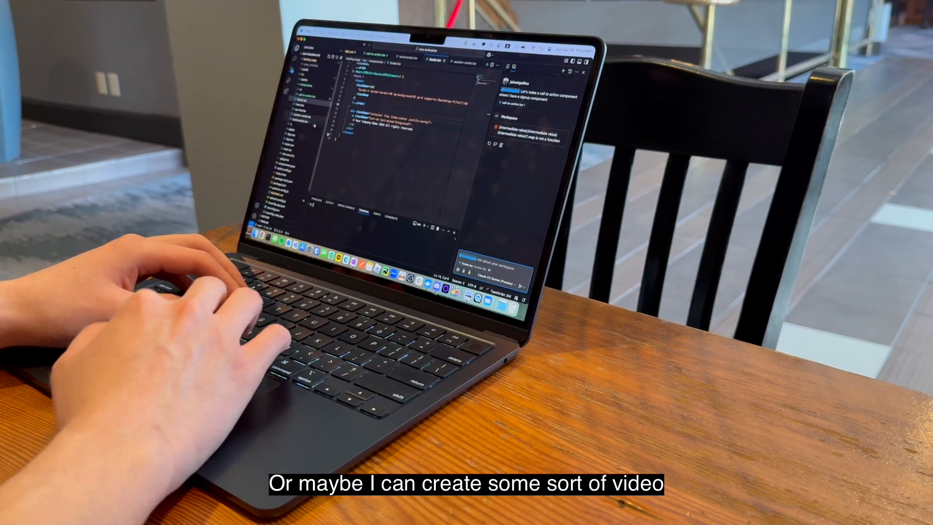
Step: Type 'Can I ad' and scroll through the testimonials.tsx carousel markup
{"action": "type", "text": "Can I ad"}
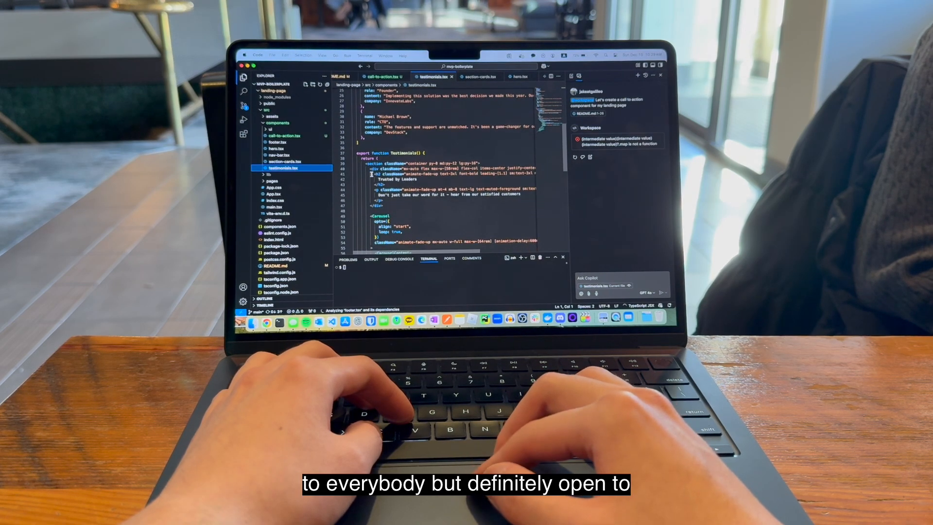
{"action": "scroll", "scroll_direction": "down", "scroll_amount": 3}
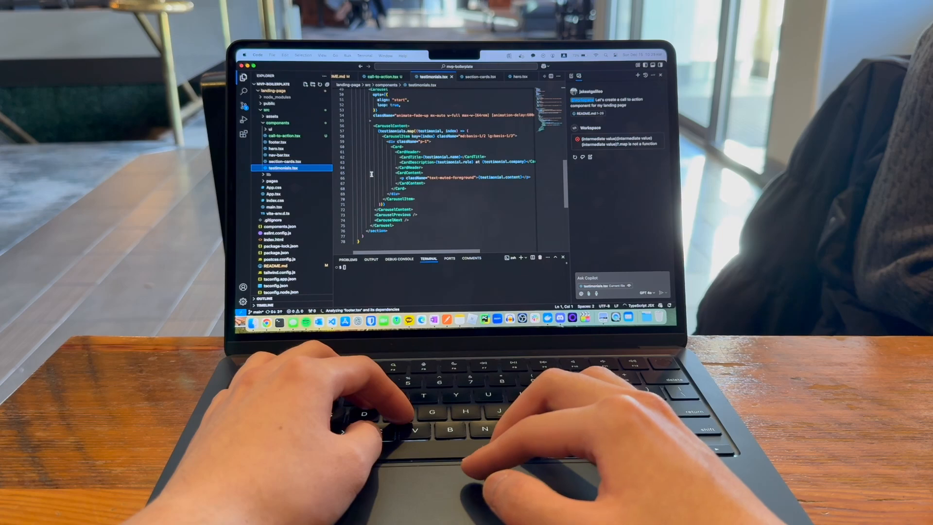